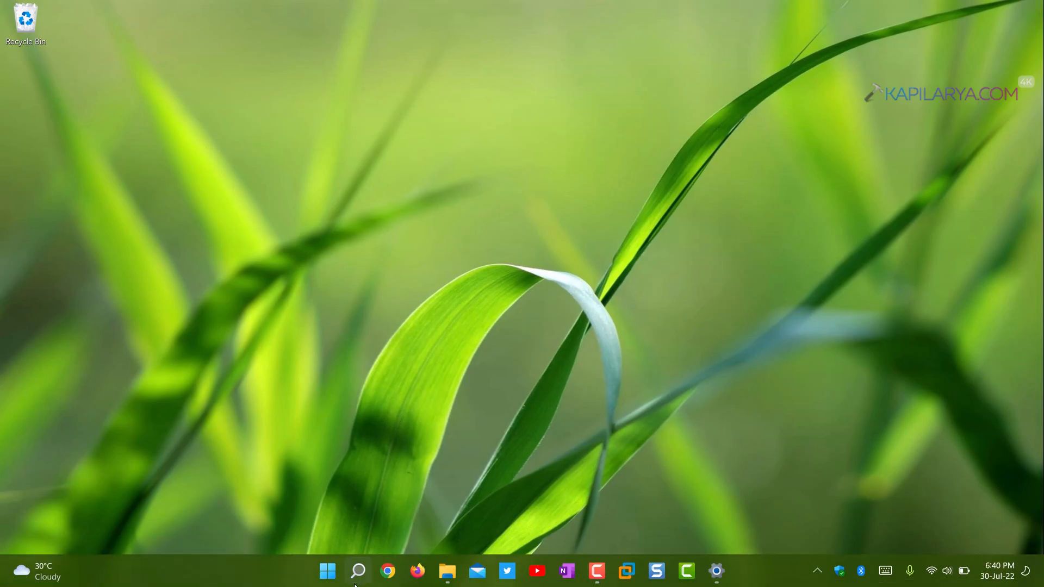
Step: Open Windows Settings from the Start button's right-click quick link menu
right_click(326, 571)
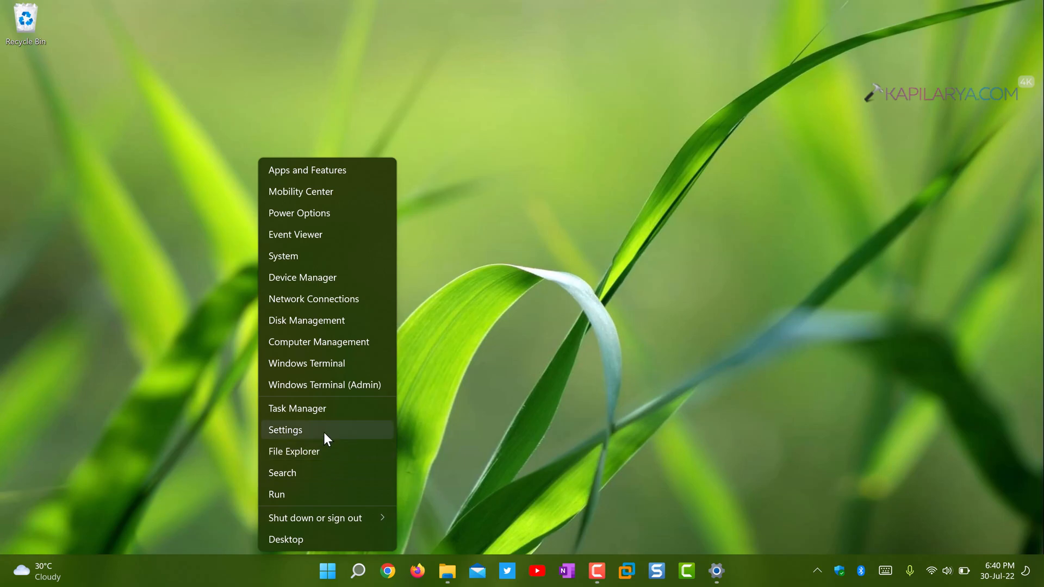
click(285, 429)
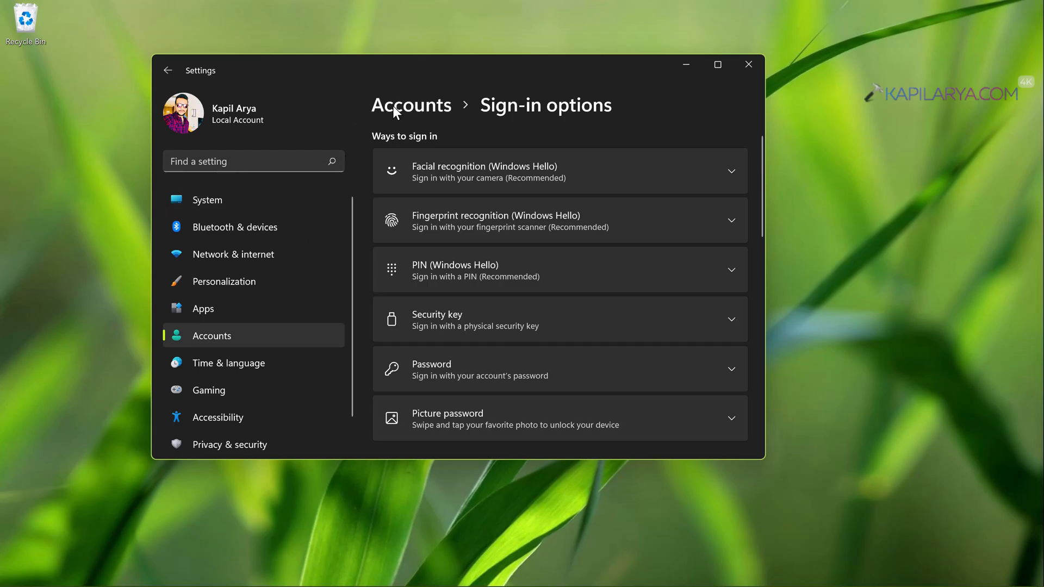
mouse_move(531, 109)
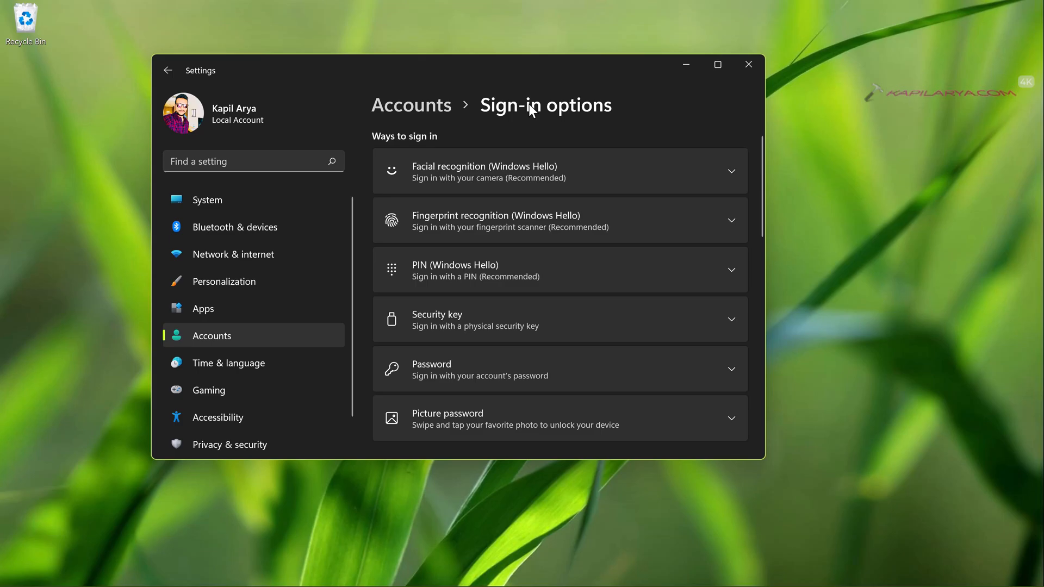
mouse_move(402, 145)
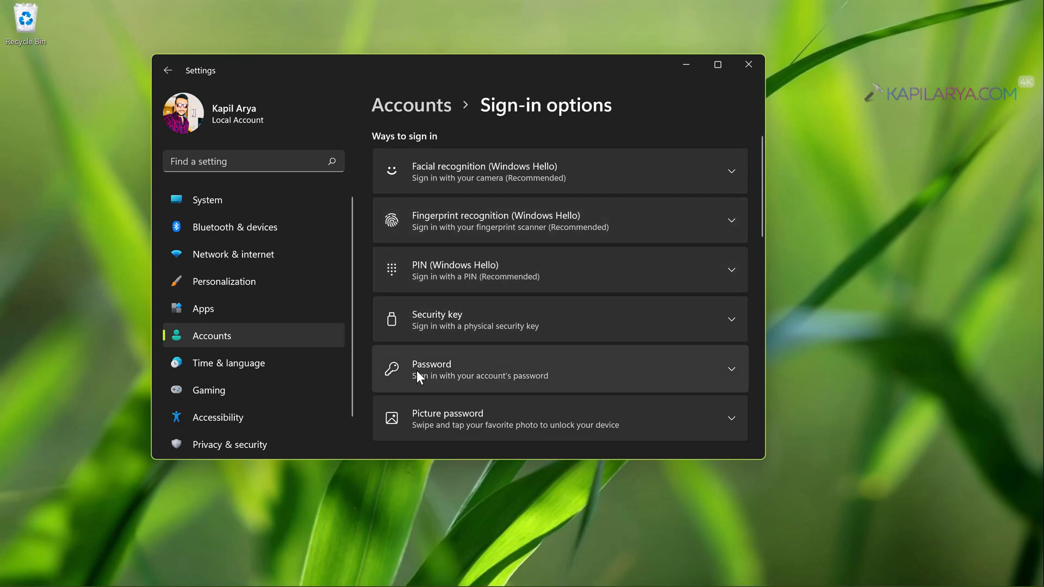
mouse_move(486, 438)
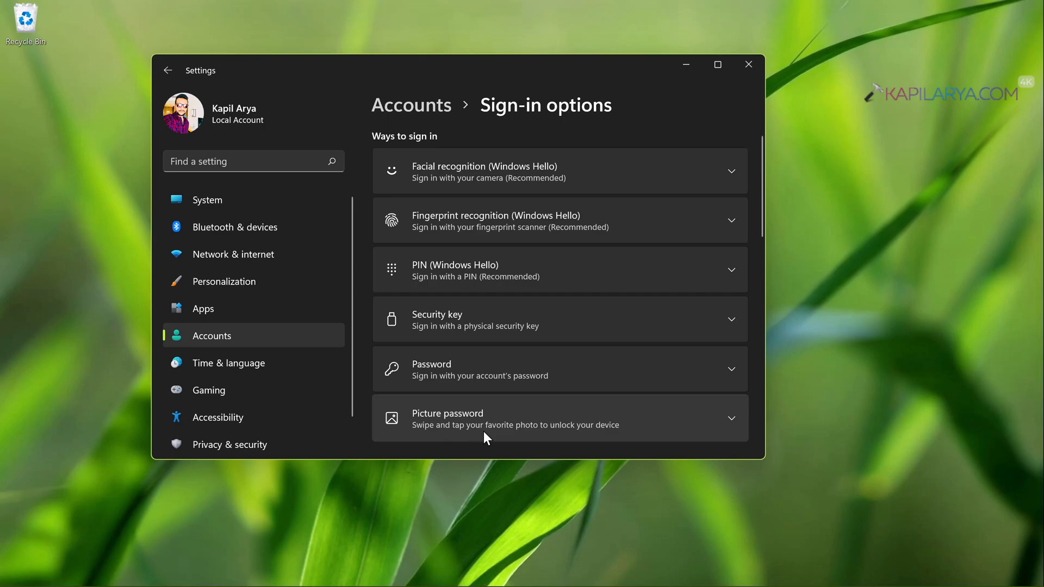
Step: Expand the Picture password entry on the Accounts sign-in options page
click(558, 418)
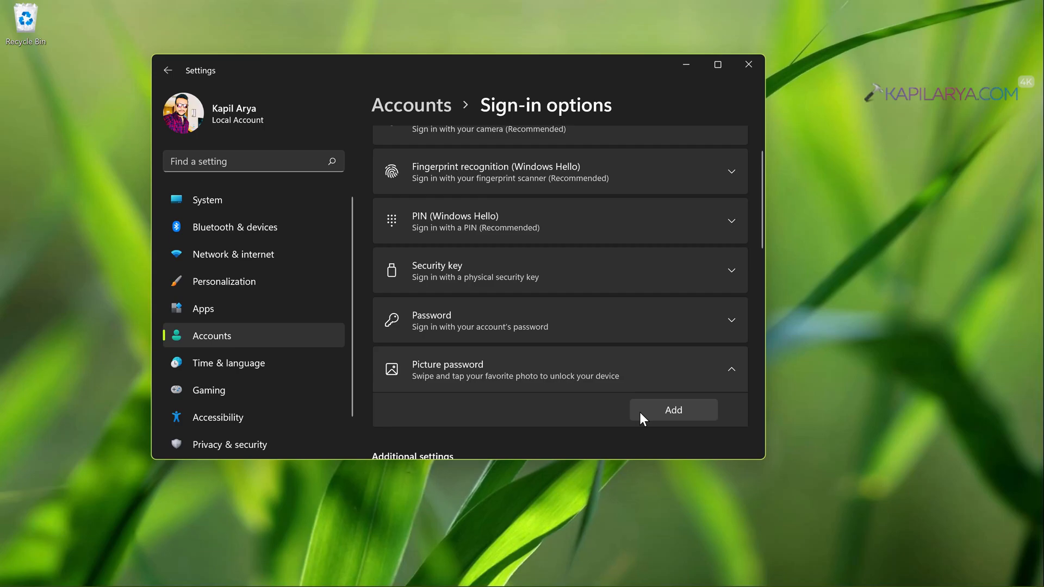
Step: Start adding a picture password and verify the account password in Windows Security
click(672, 410)
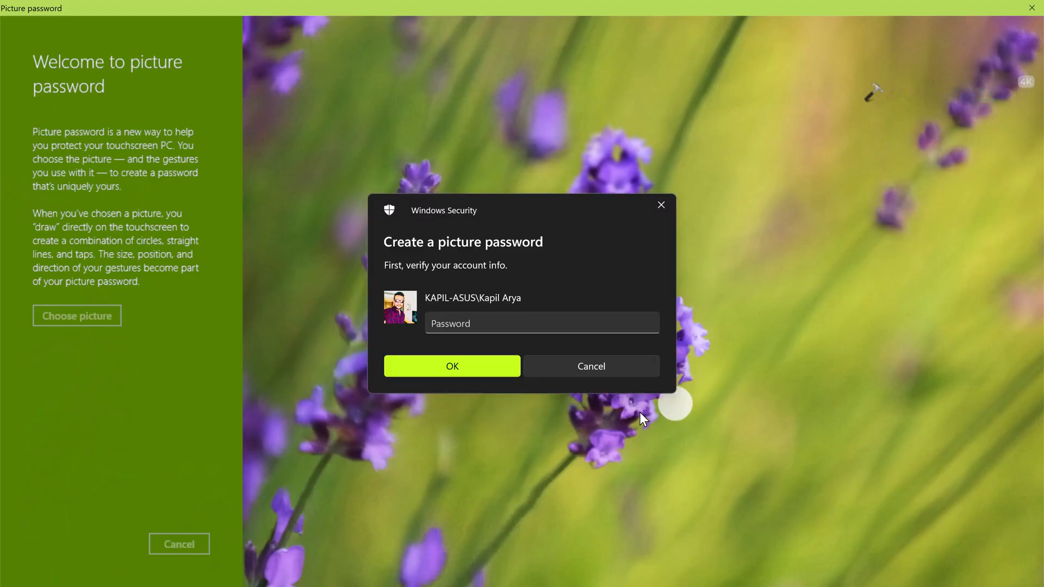
click(542, 323)
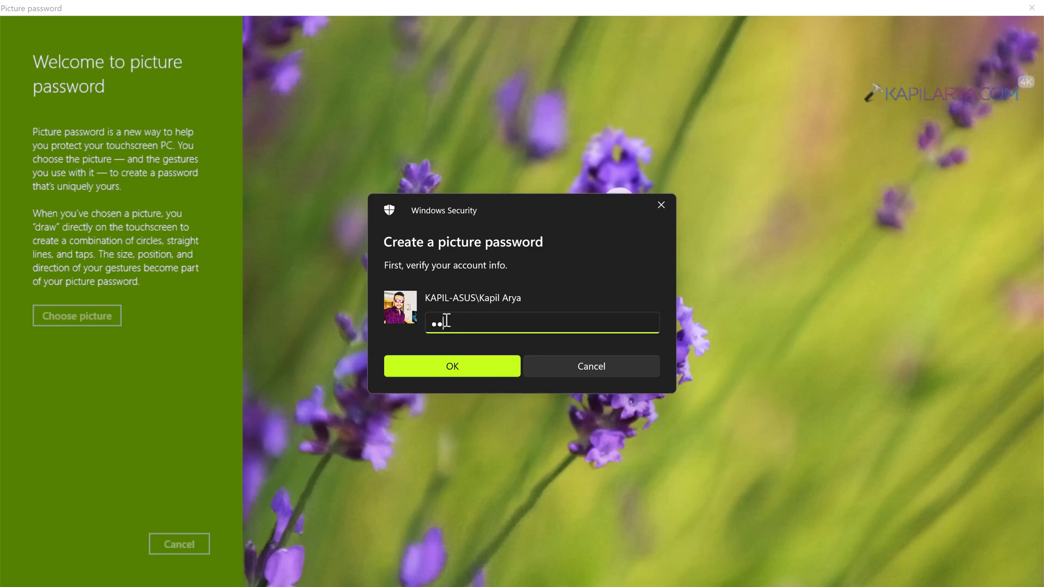
click(451, 365)
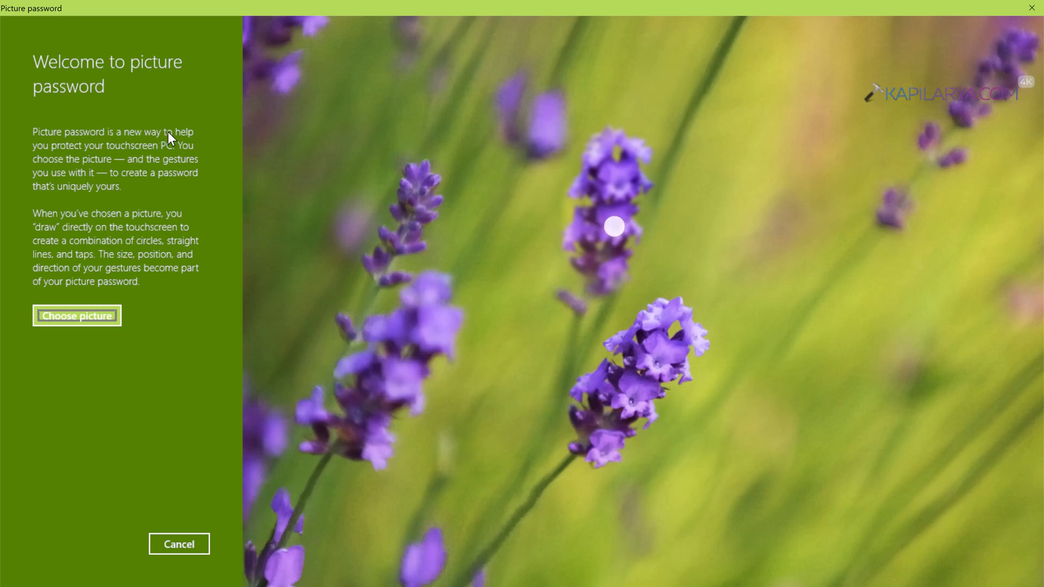
mouse_move(112, 171)
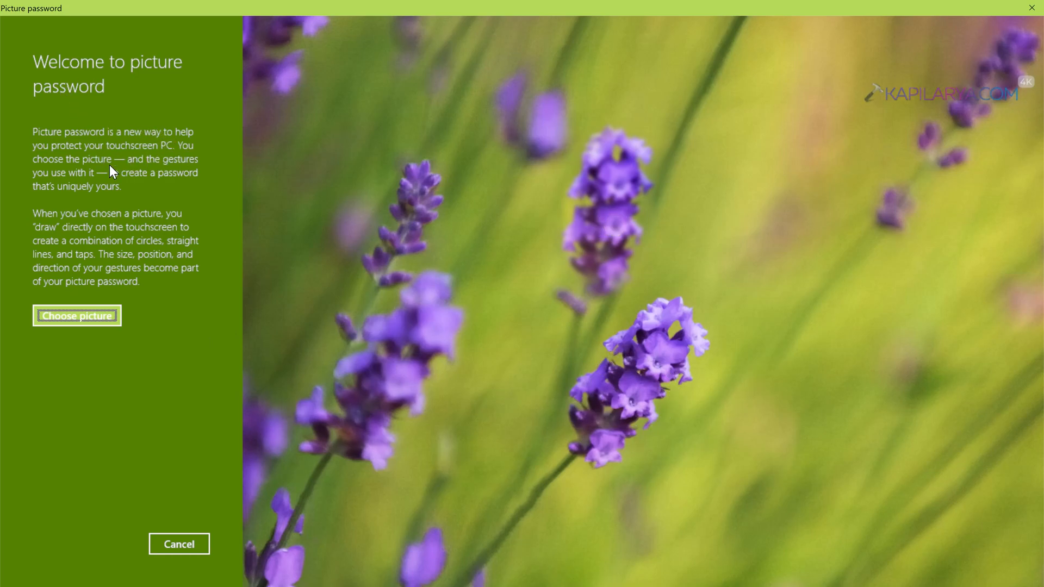
drag(625, 184, 661, 362)
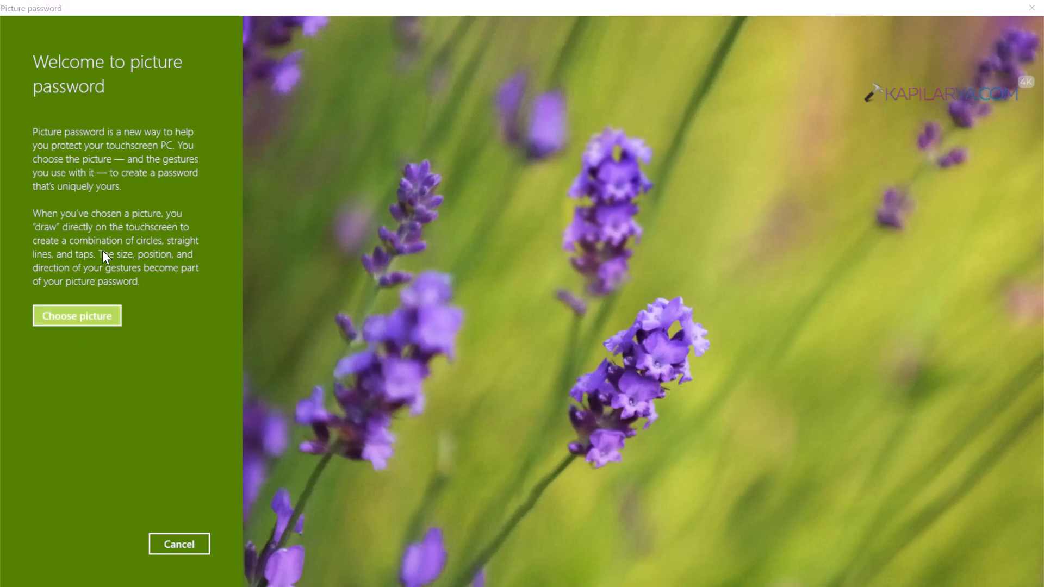
Step: Choose the Wallpaper image from the Pictures folder as the password picture
click(76, 316)
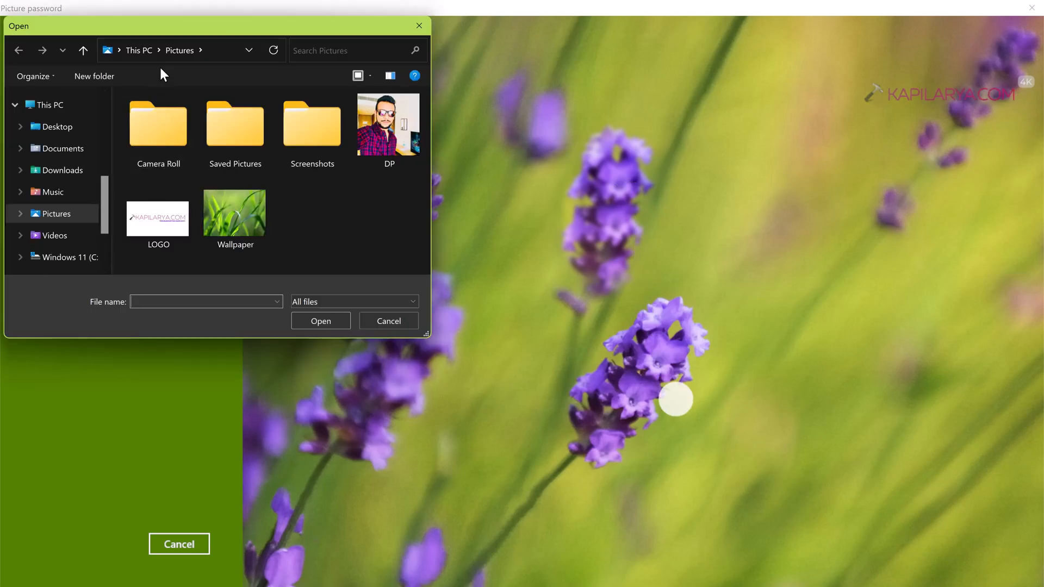
click(235, 212)
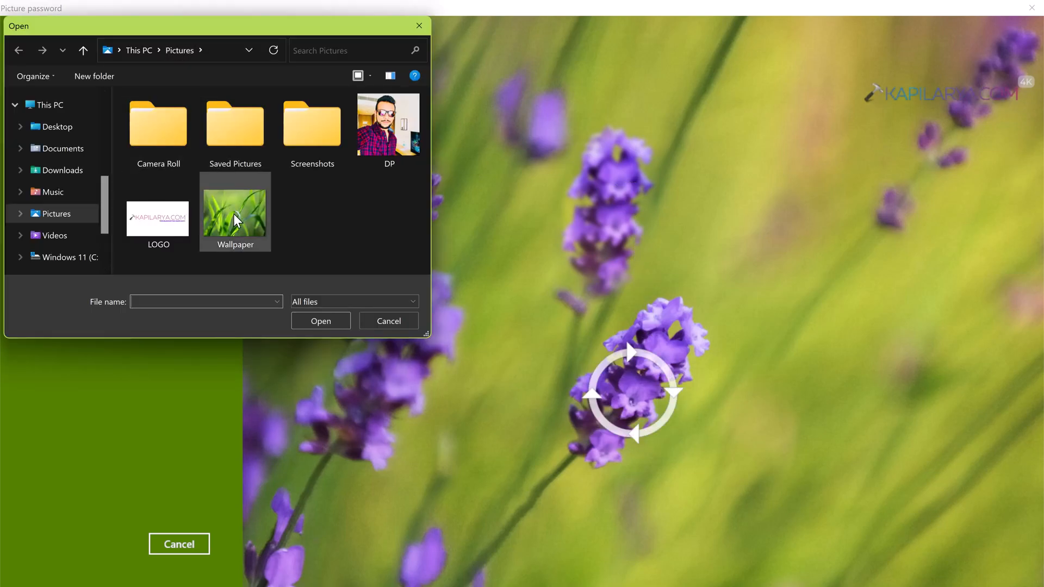
mouse_move(234, 211)
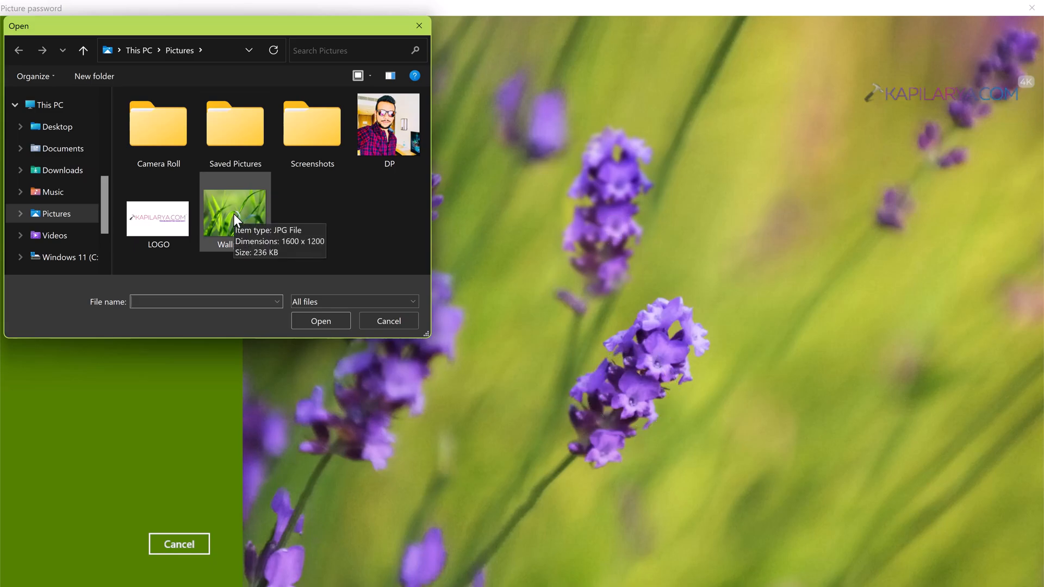
click(235, 212)
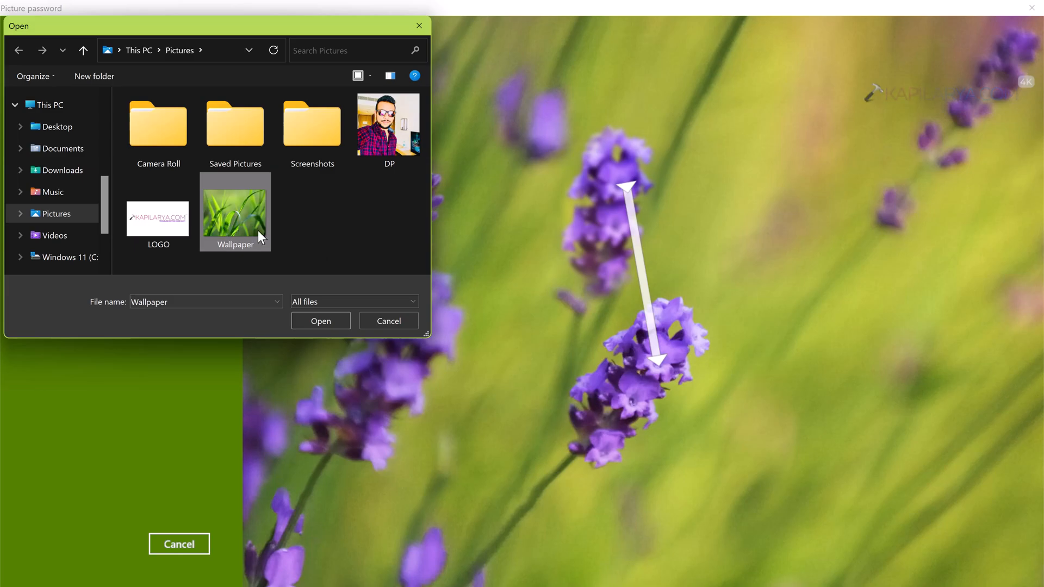
click(319, 321)
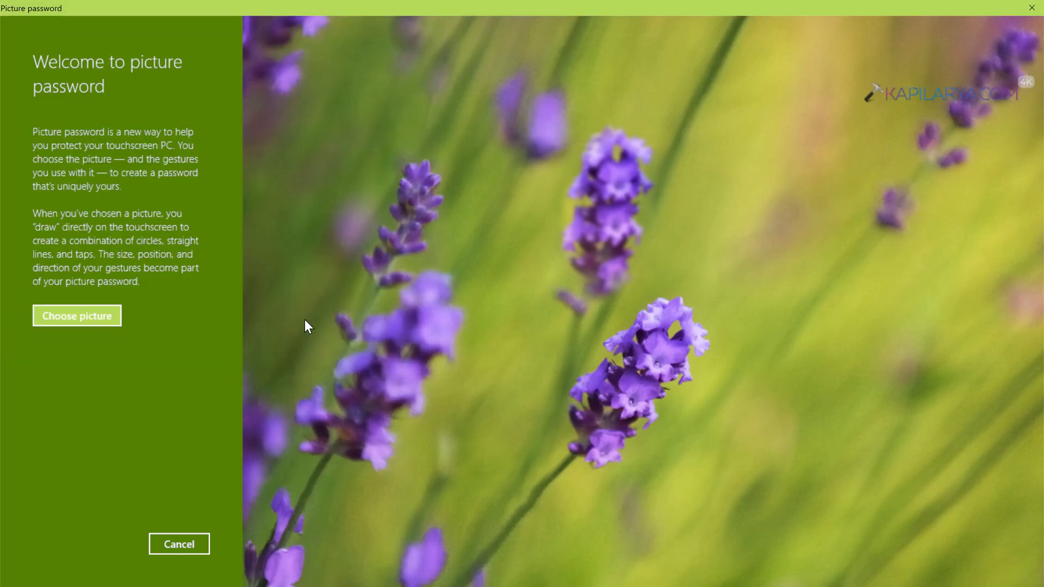
Step: Reposition the grass wallpaper by dragging it up and down into the desired framing
click(76, 315)
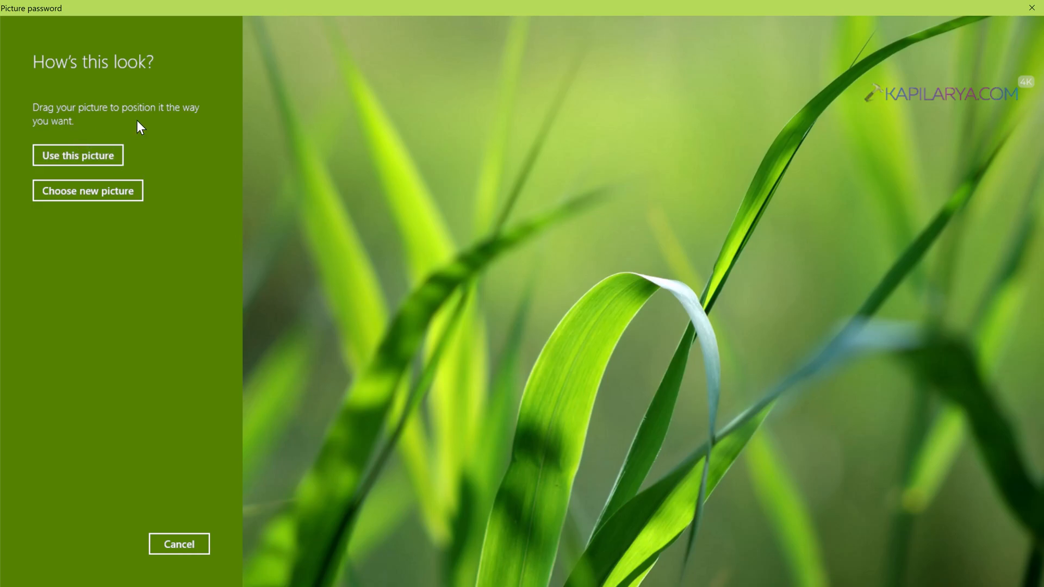
mouse_move(395, 258)
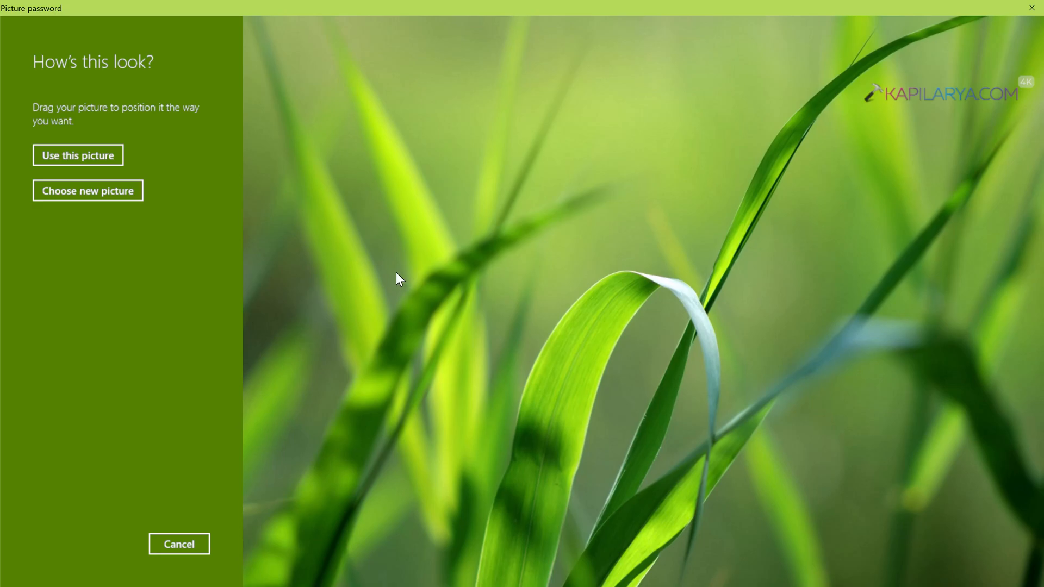
drag(396, 278, 443, 275)
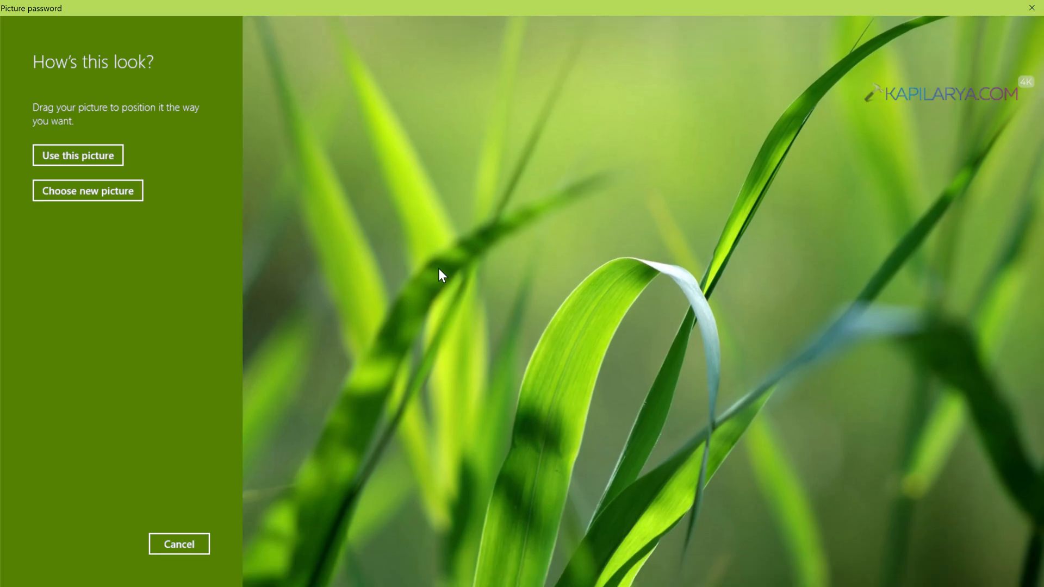
drag(439, 276, 453, 315)
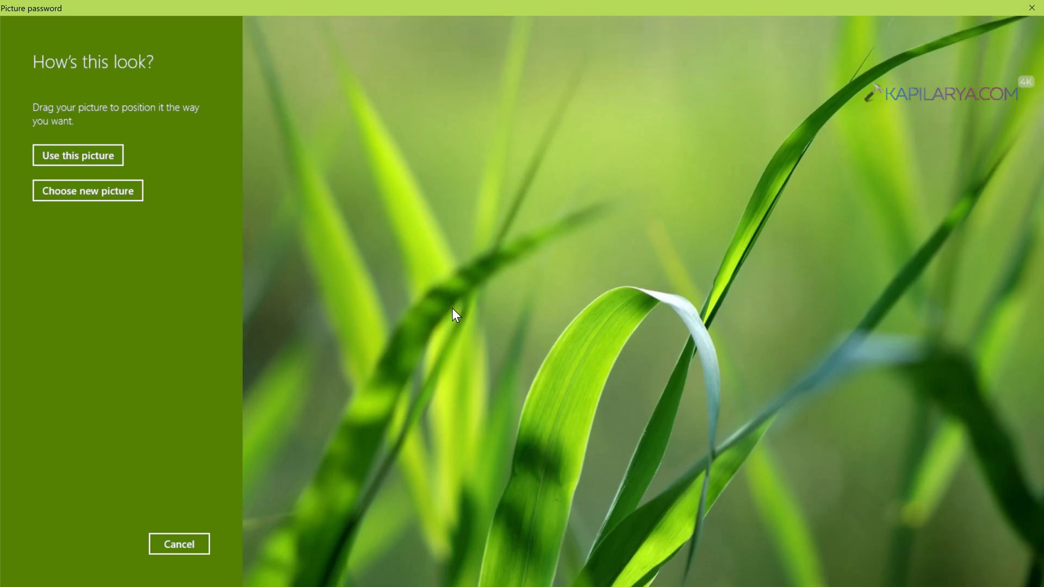
drag(453, 315, 453, 276)
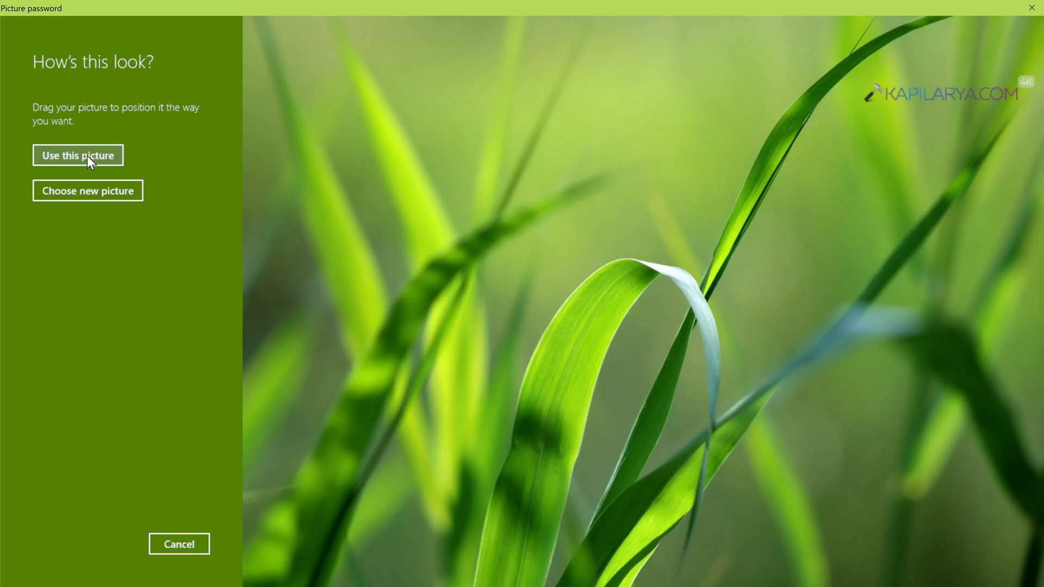
Step: Accept the grass picture and move on to drawing the gestures
click(77, 155)
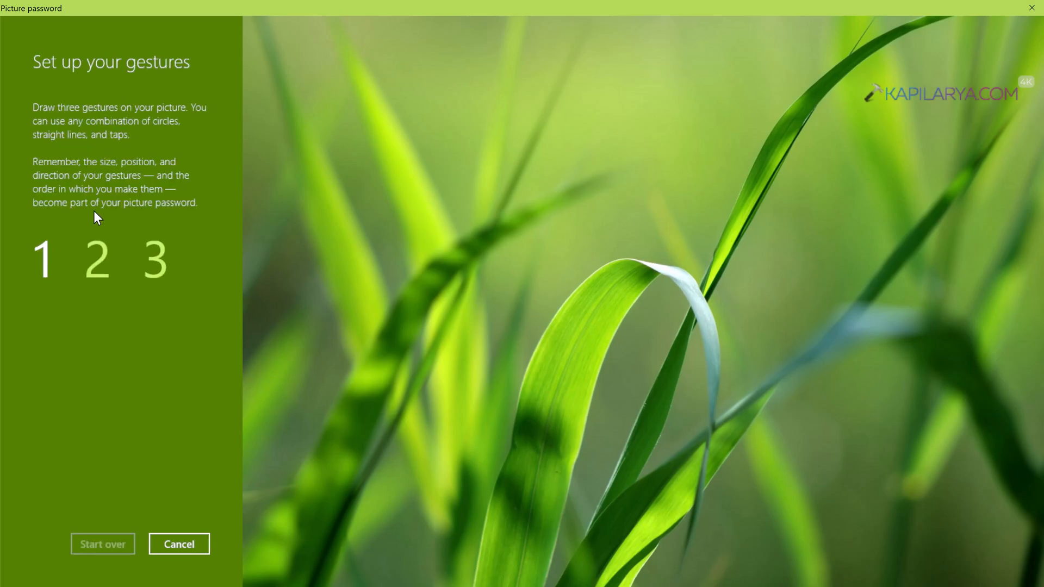
mouse_move(121, 317)
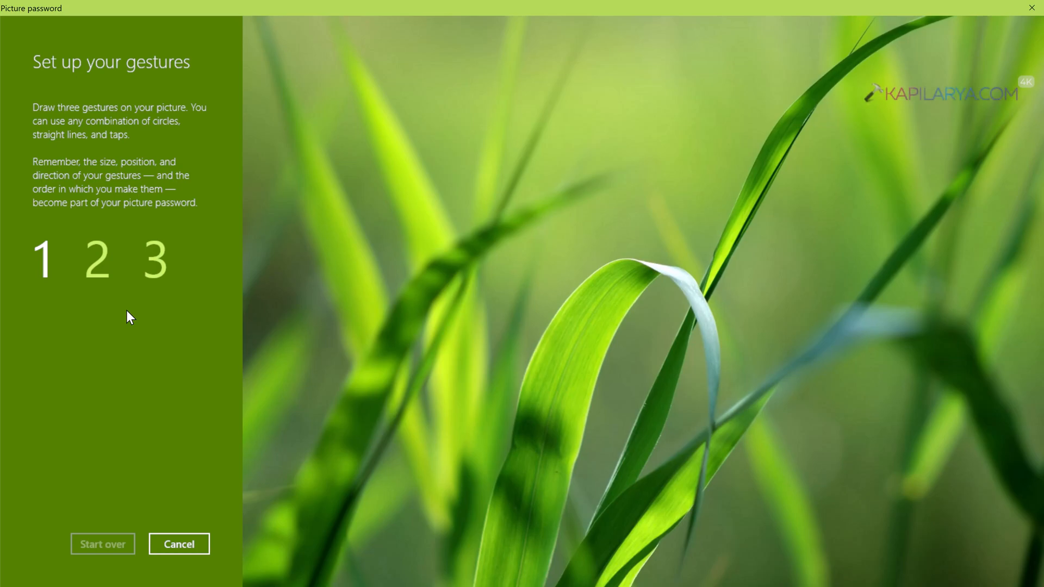
mouse_move(390, 323)
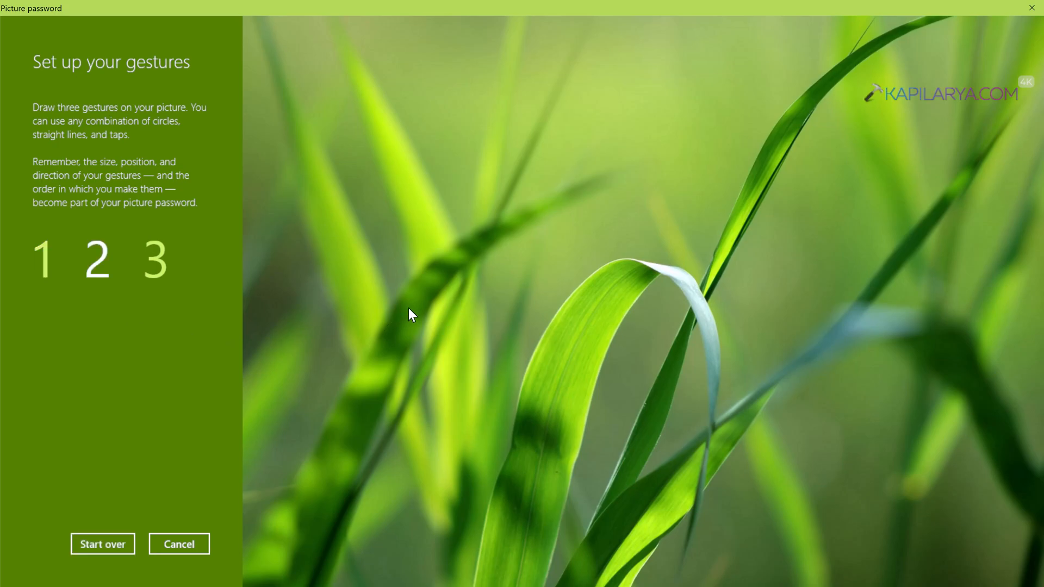
mouse_move(584, 326)
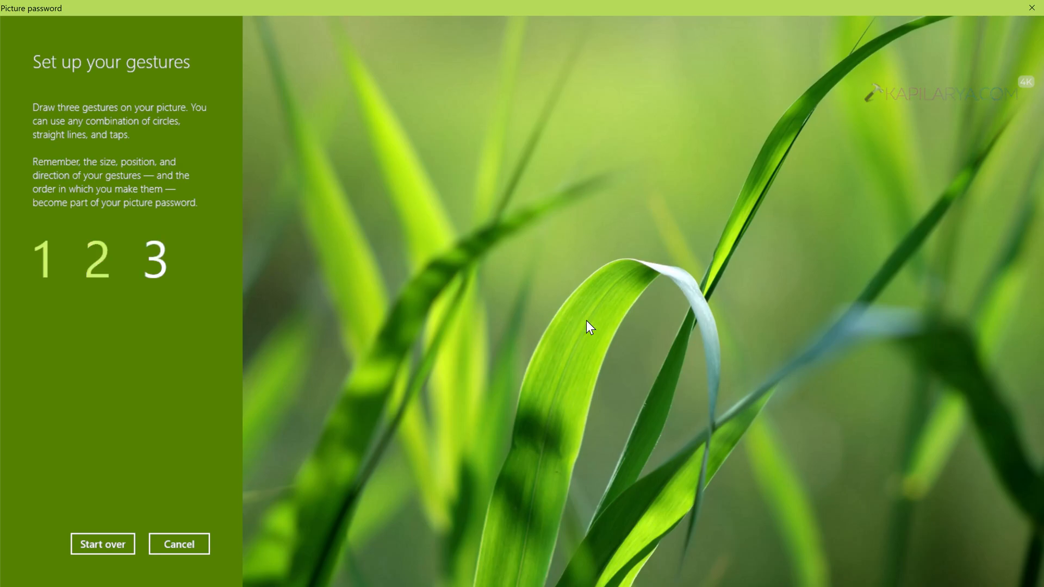
mouse_move(792, 334)
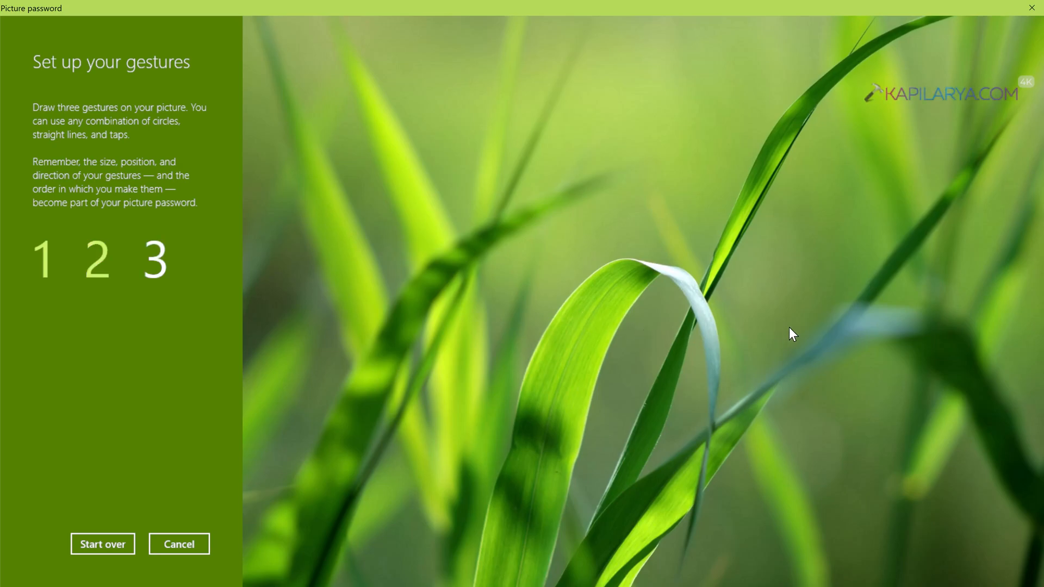
mouse_move(951, 352)
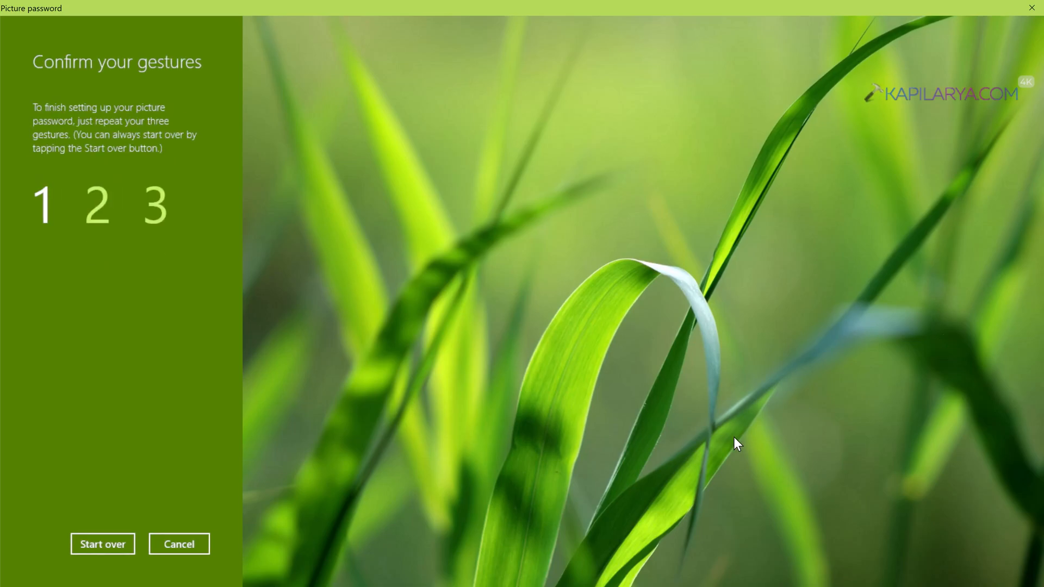
mouse_move(394, 341)
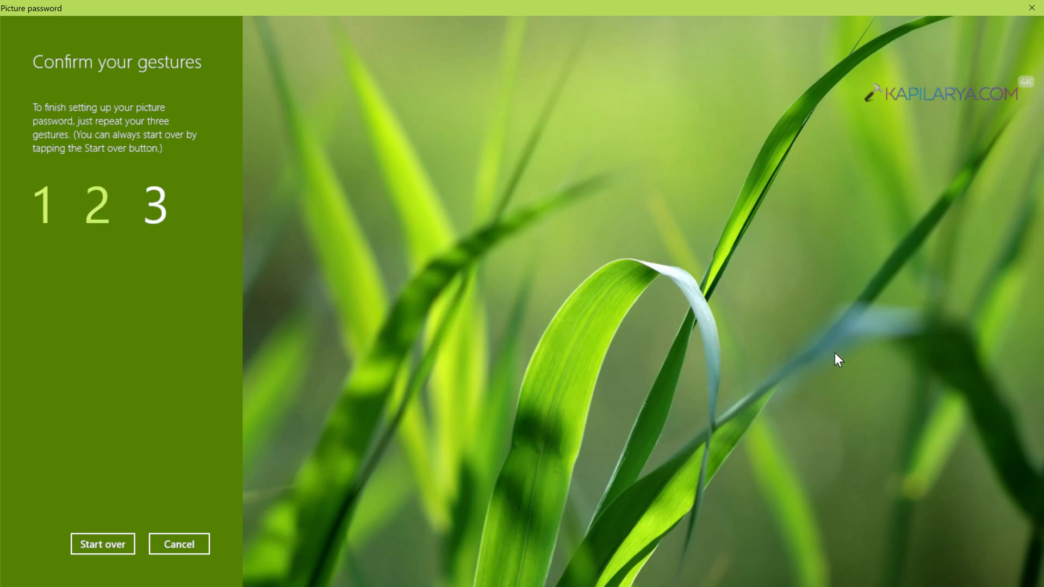
mouse_move(949, 353)
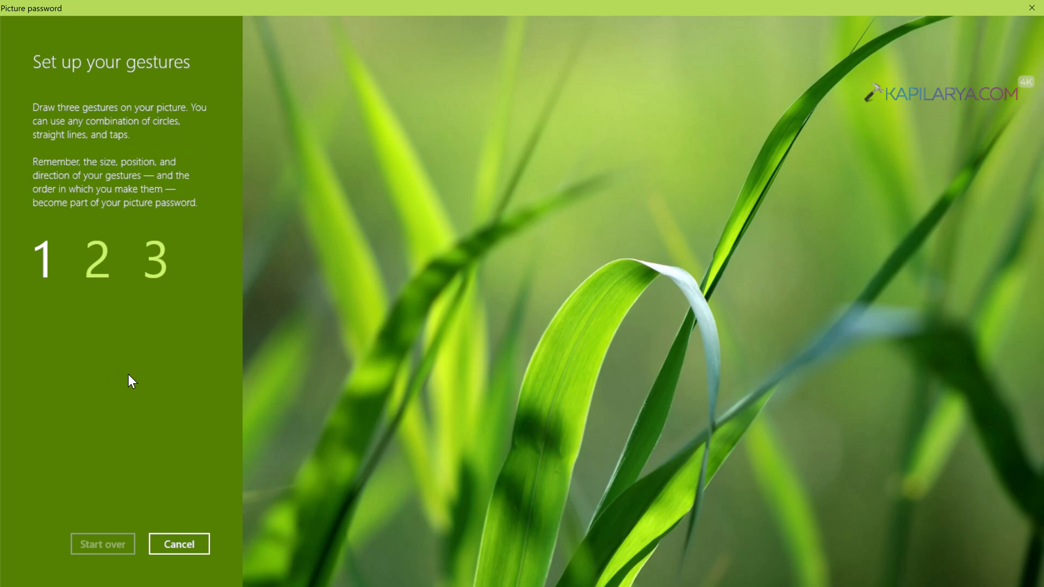
mouse_move(215, 373)
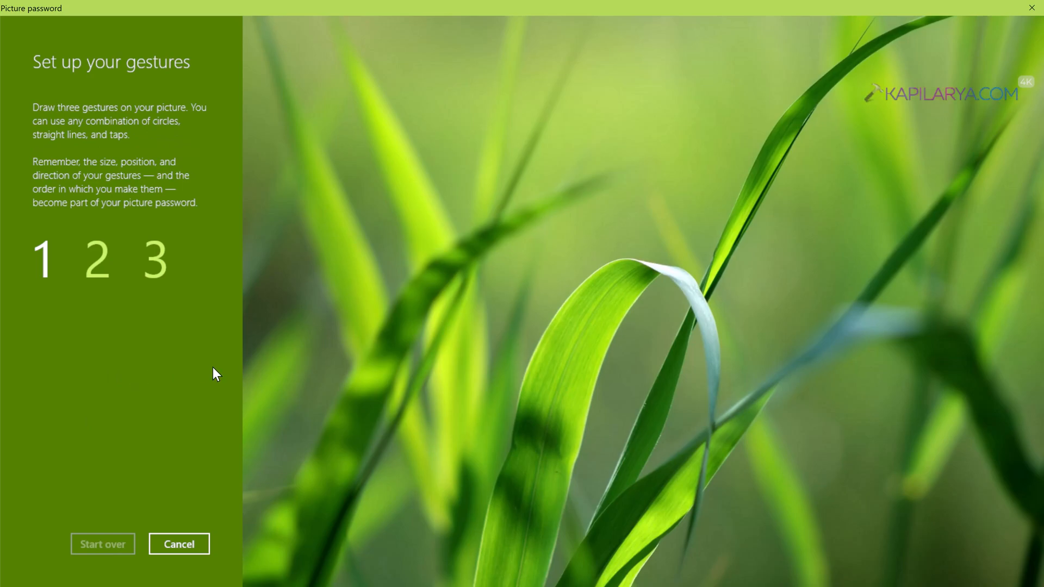
mouse_move(389, 337)
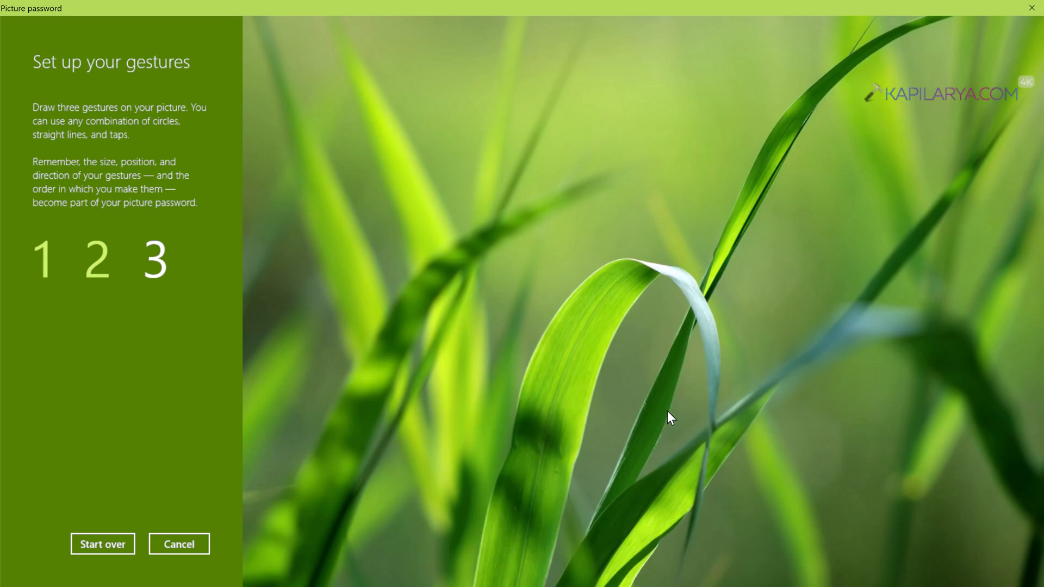
mouse_move(957, 354)
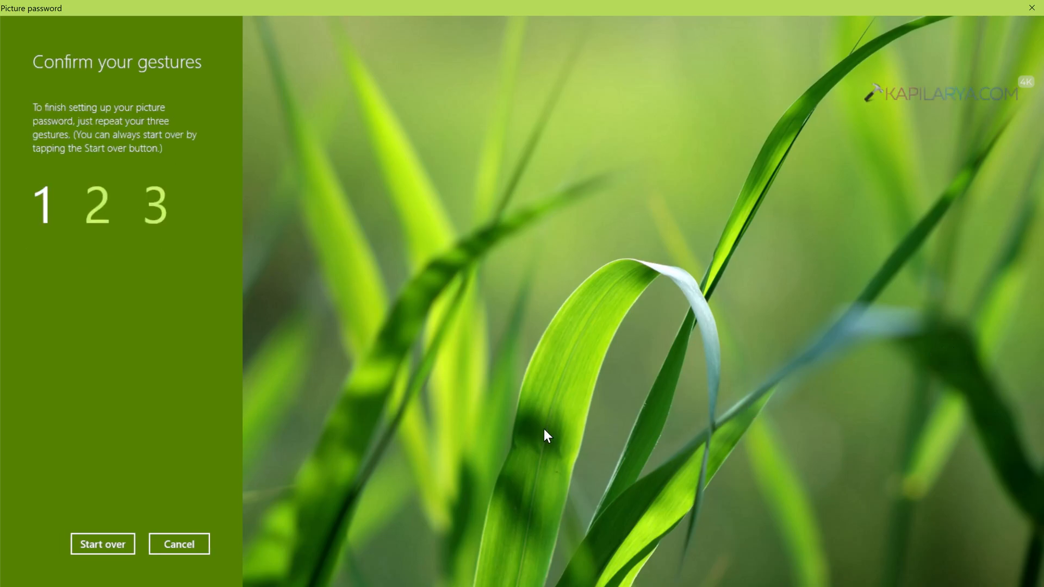
mouse_move(391, 338)
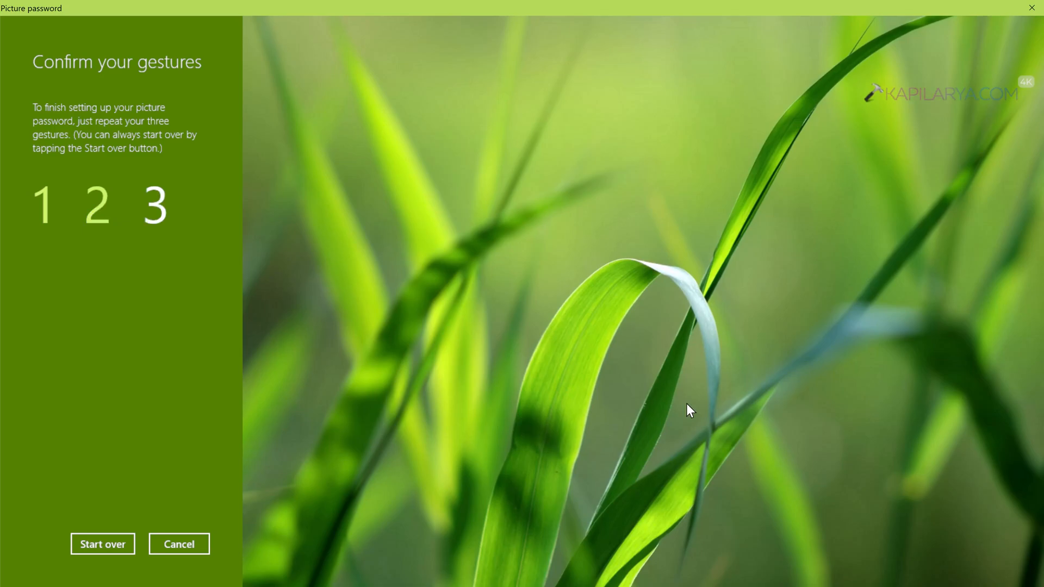
mouse_move(950, 352)
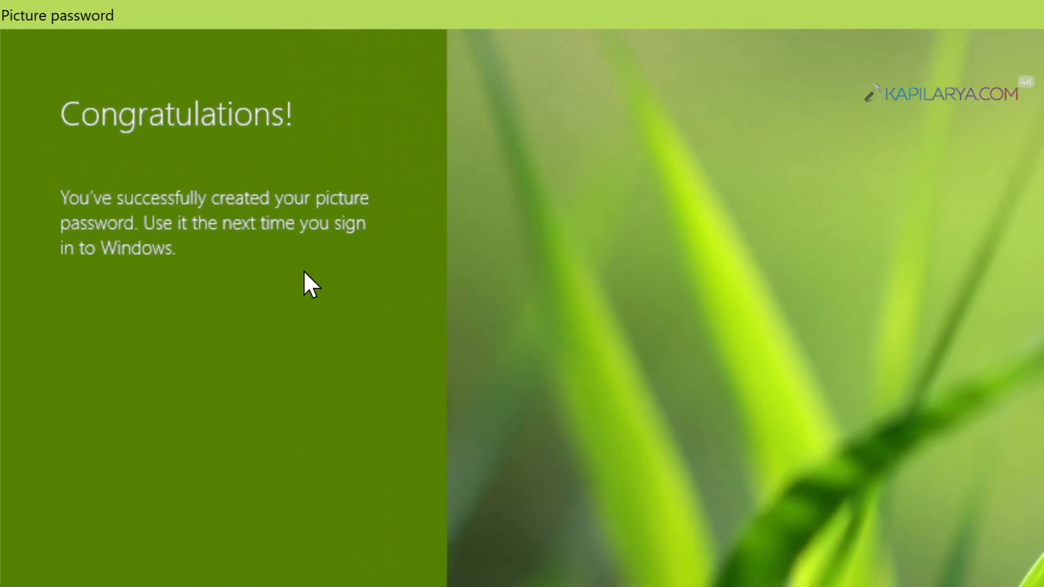
mouse_move(157, 220)
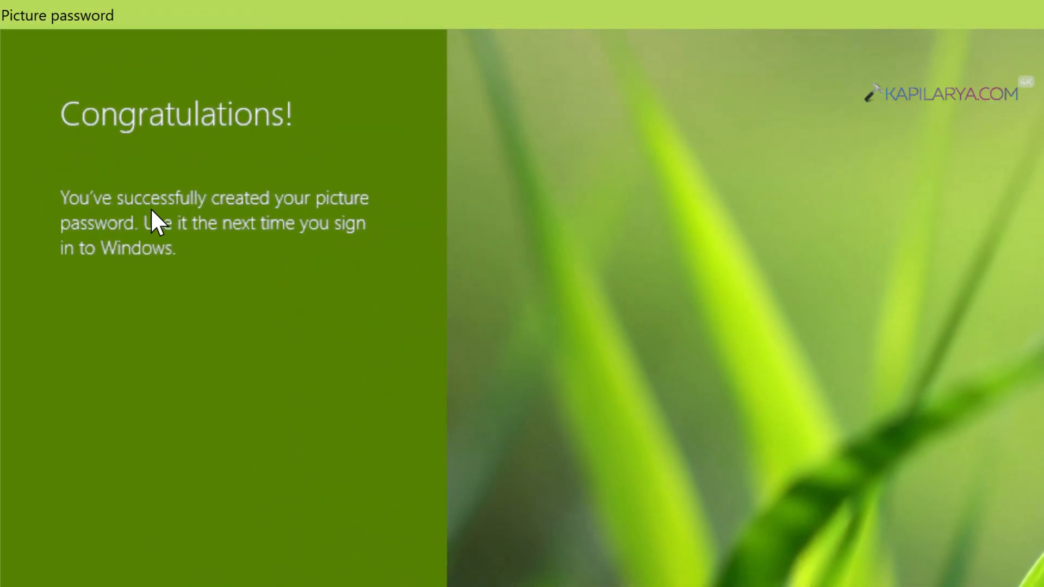
mouse_move(222, 250)
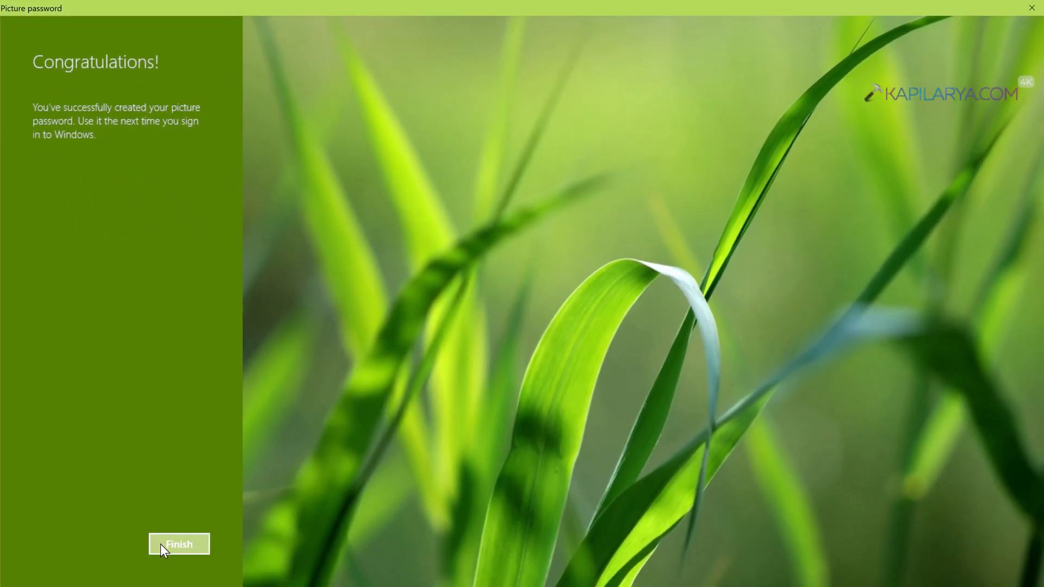
Step: Finish the Picture password wizard from the Congratulations screen
click(178, 543)
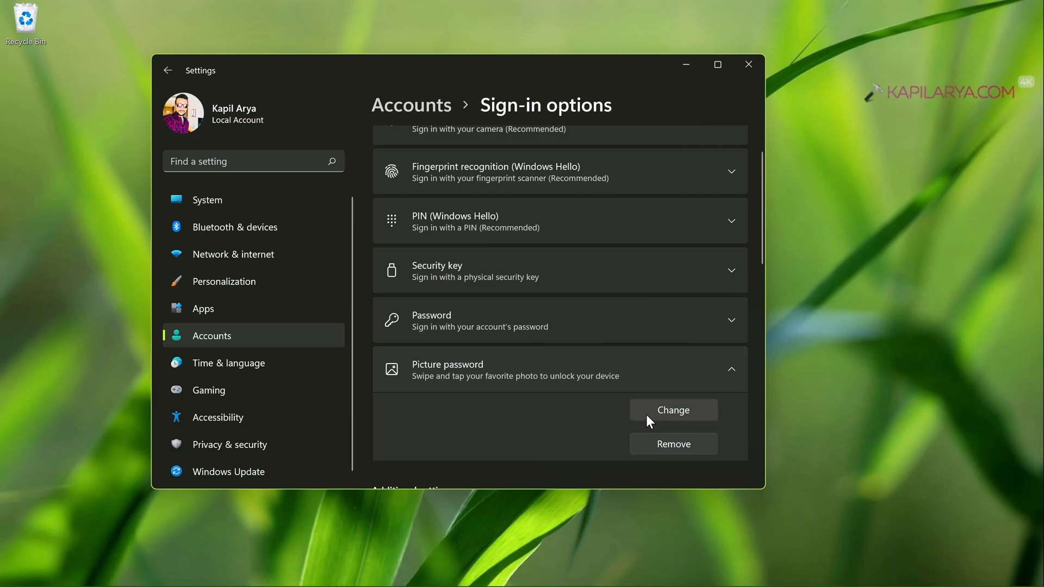
mouse_move(643, 445)
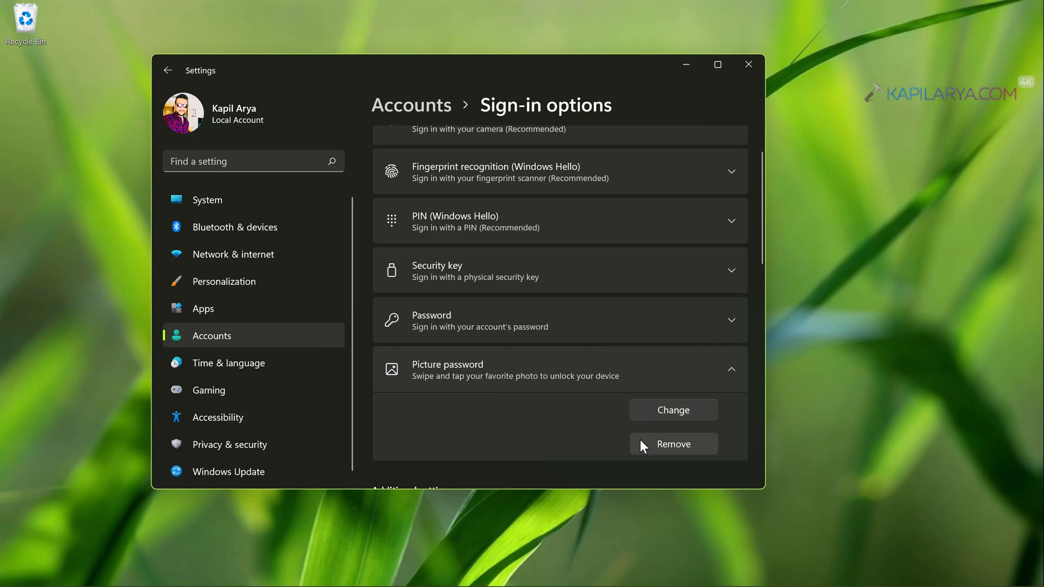
mouse_move(630, 249)
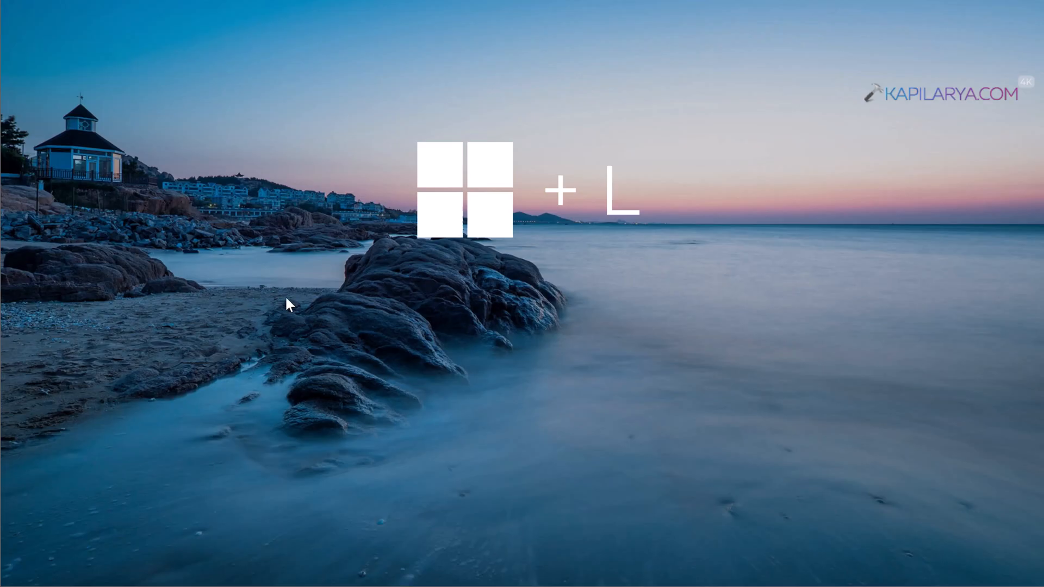
Step: Lock the PC with Win+L to test the new picture password sign-in
key(Win+L)
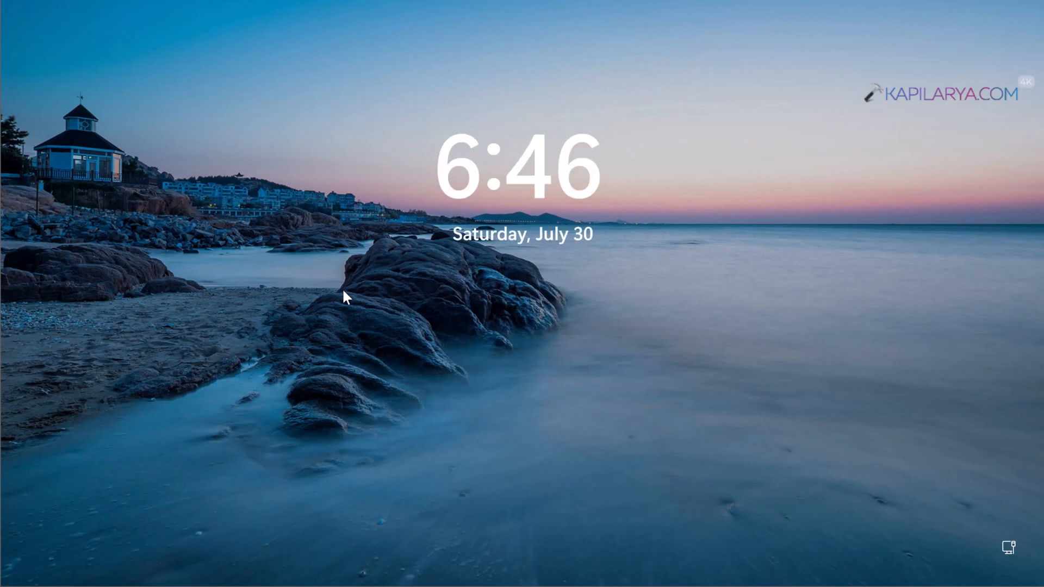
mouse_move(611, 382)
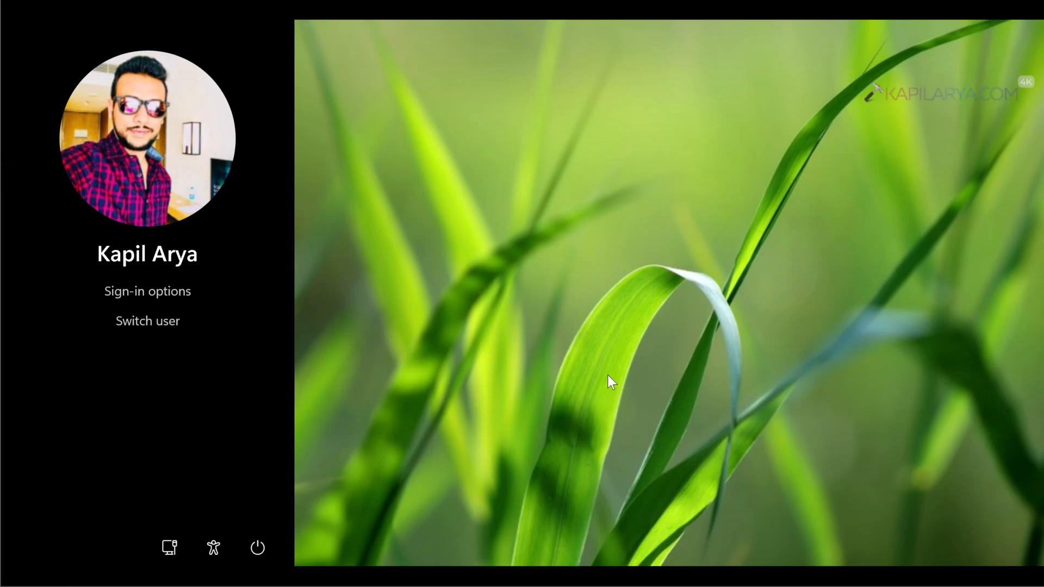
mouse_move(296, 317)
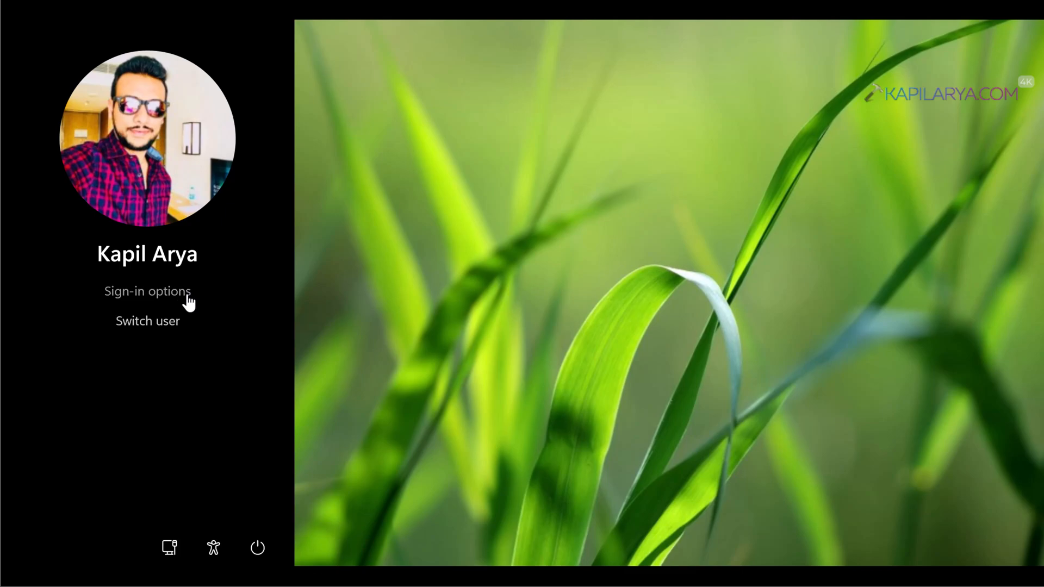
mouse_move(407, 346)
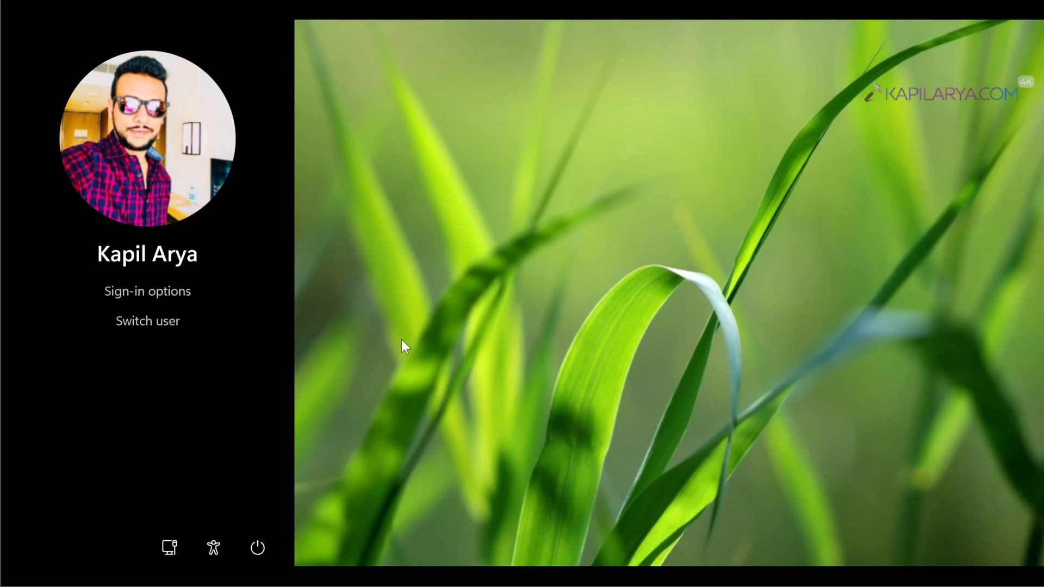
mouse_move(438, 340)
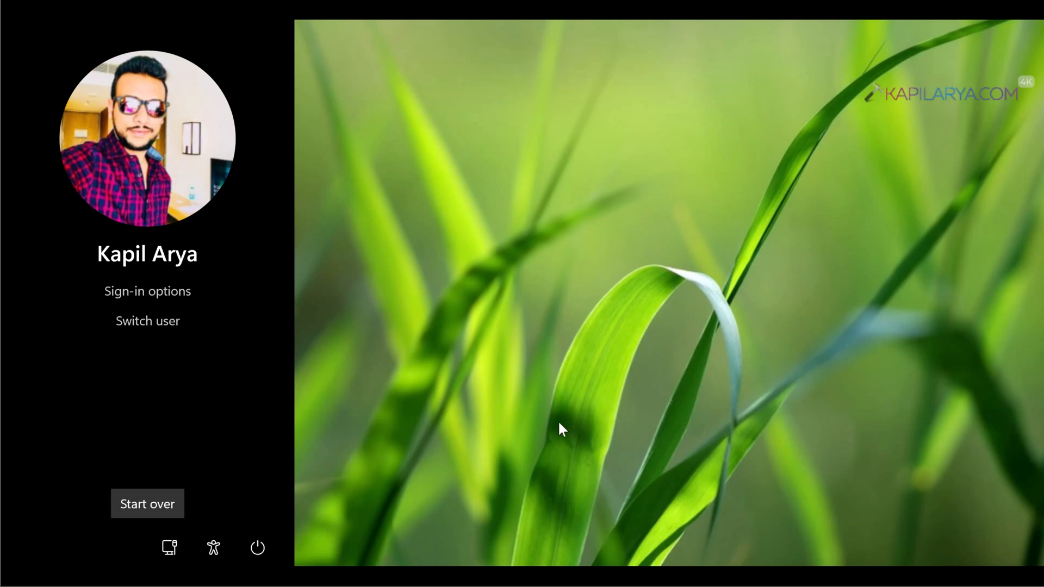
mouse_move(929, 358)
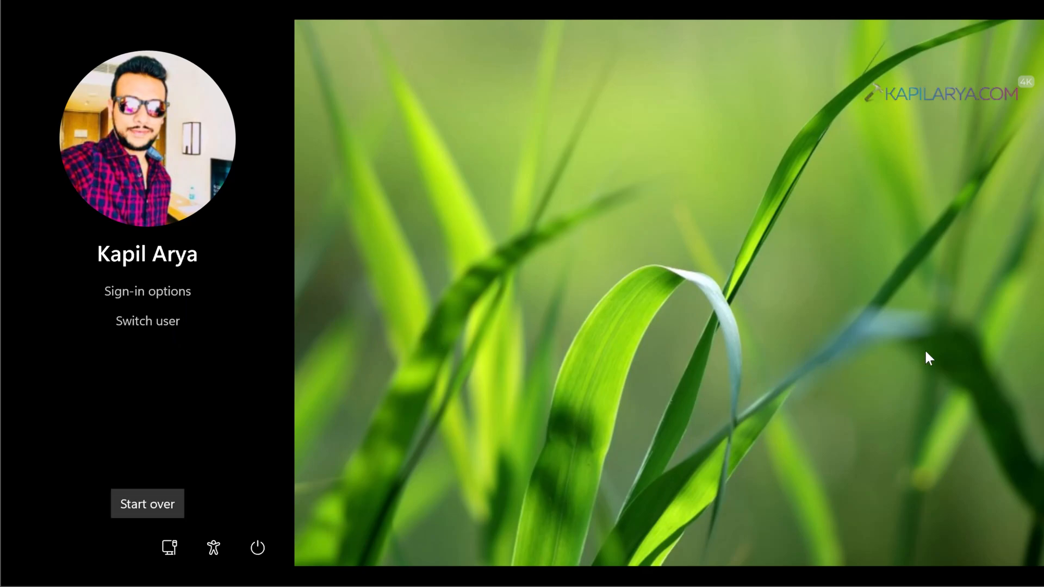